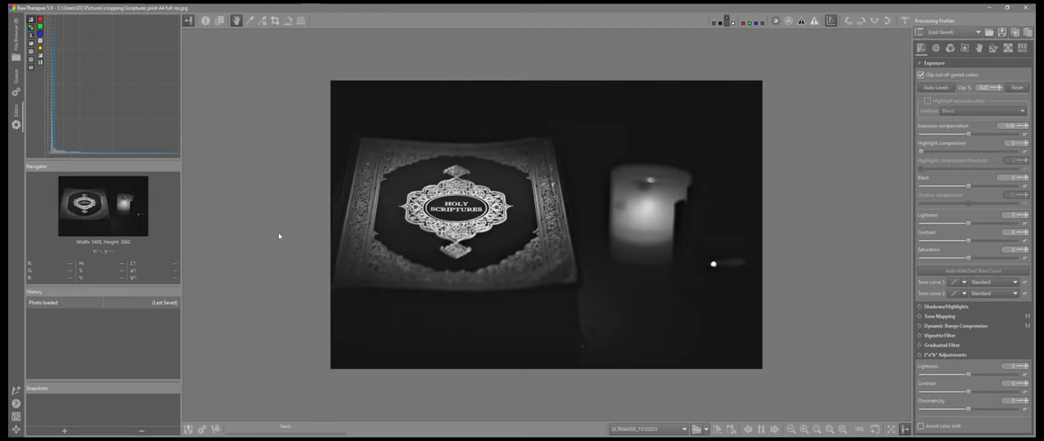
mouse_move(261, 124)
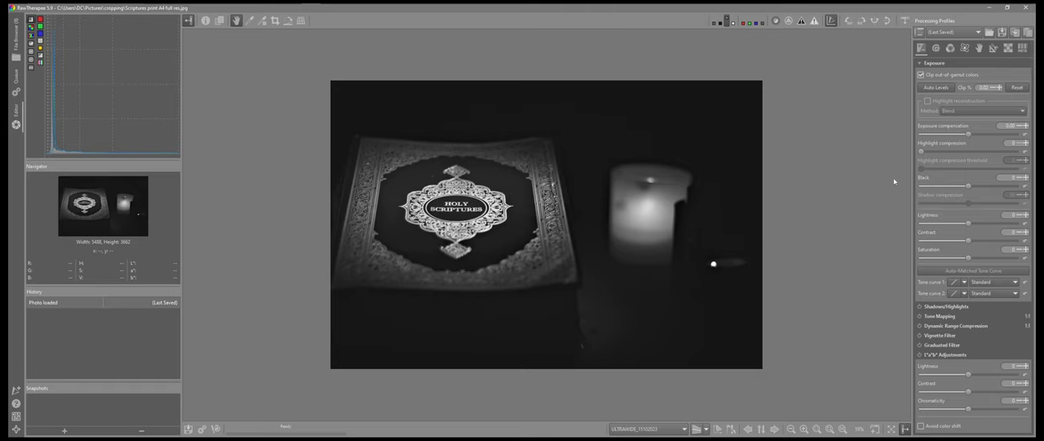
mouse_move(844, 177)
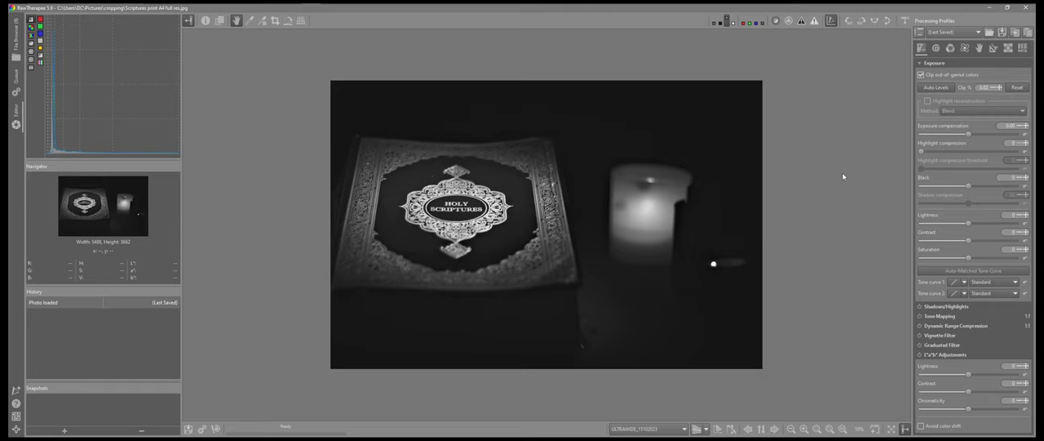
mouse_move(809, 159)
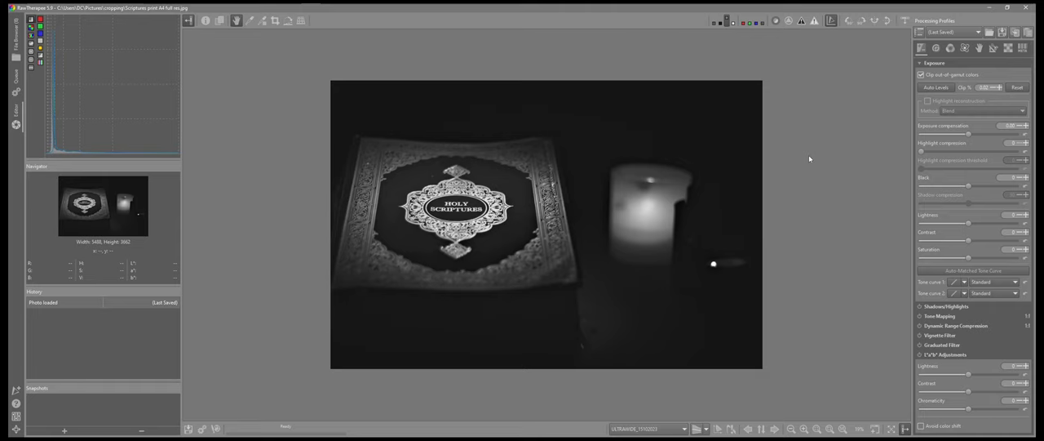
mouse_move(494, 171)
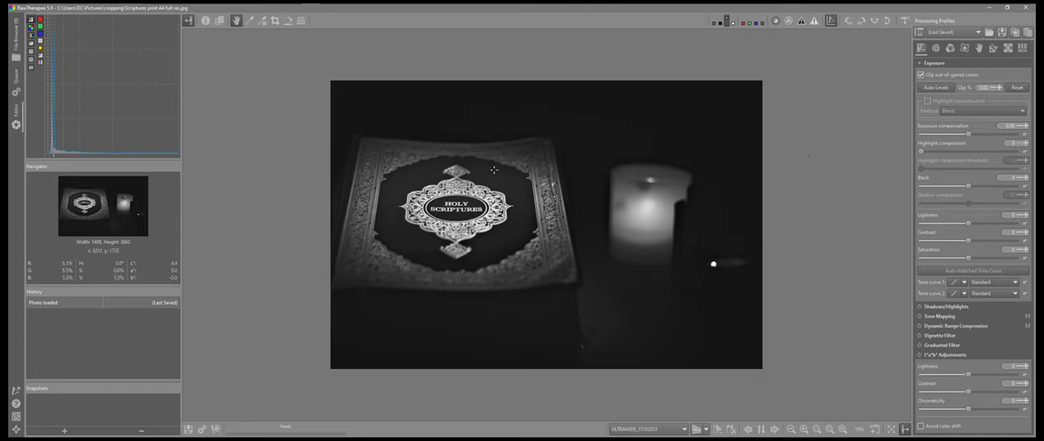
mouse_move(808, 131)
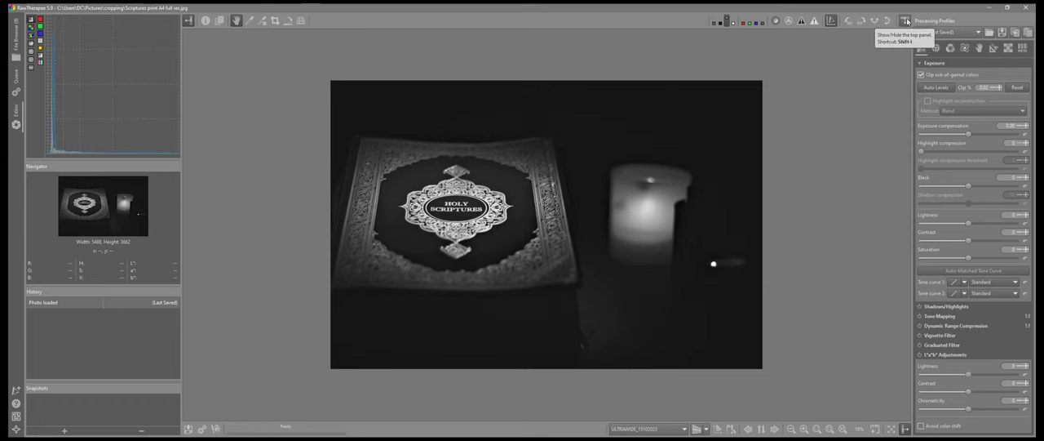
- Switch the editor to 'Scriptures print A4 print.tif', the bordered print with its caption
click(906, 20)
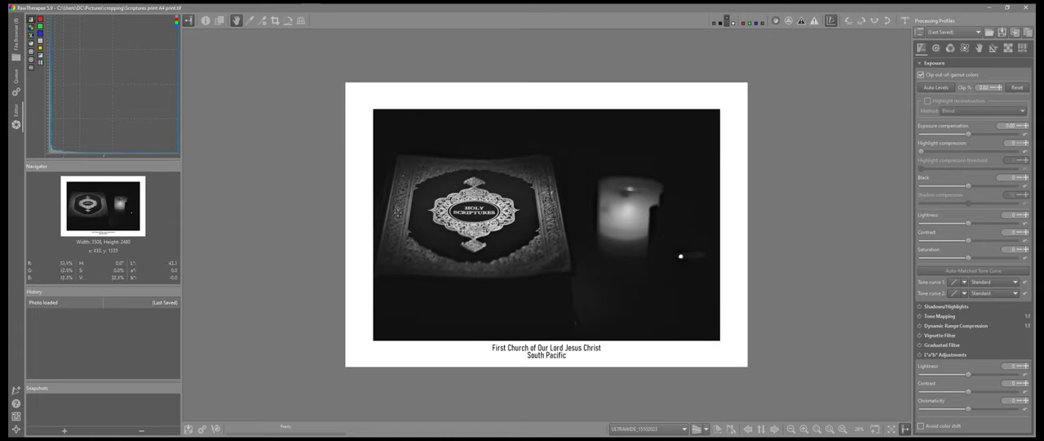
mouse_move(746, 280)
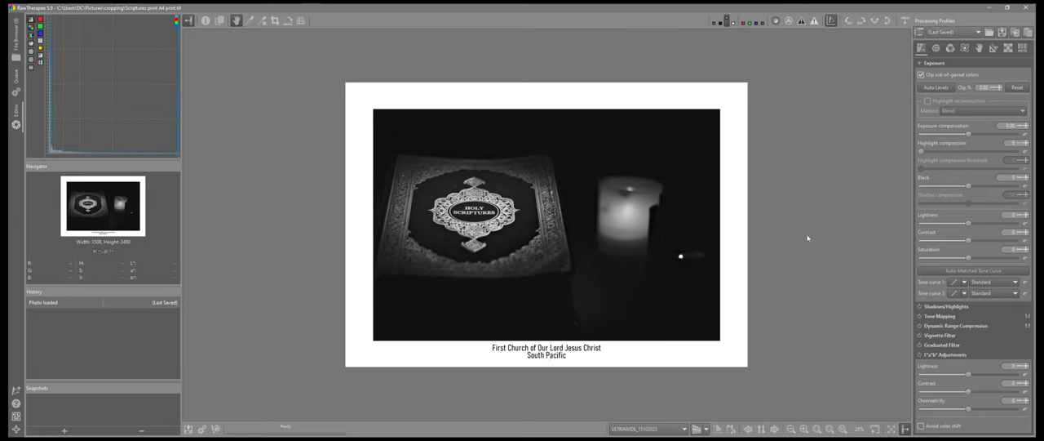
mouse_move(416, 67)
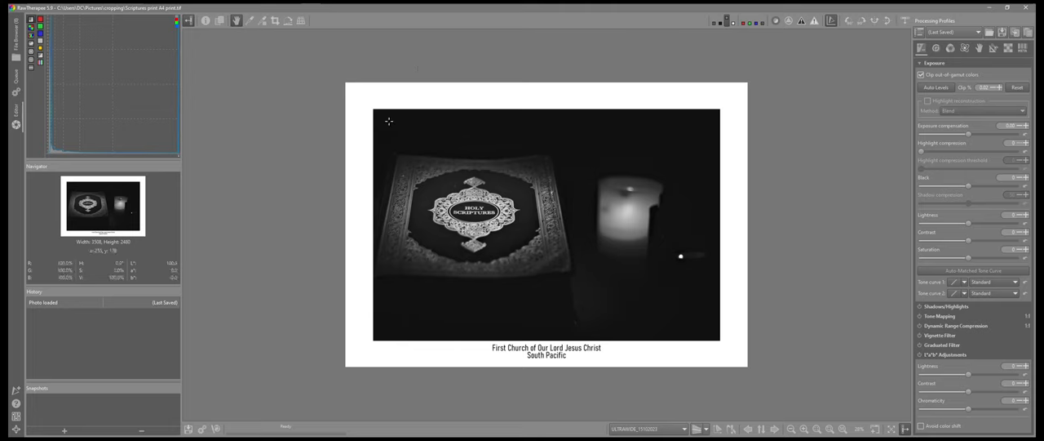
mouse_move(534, 103)
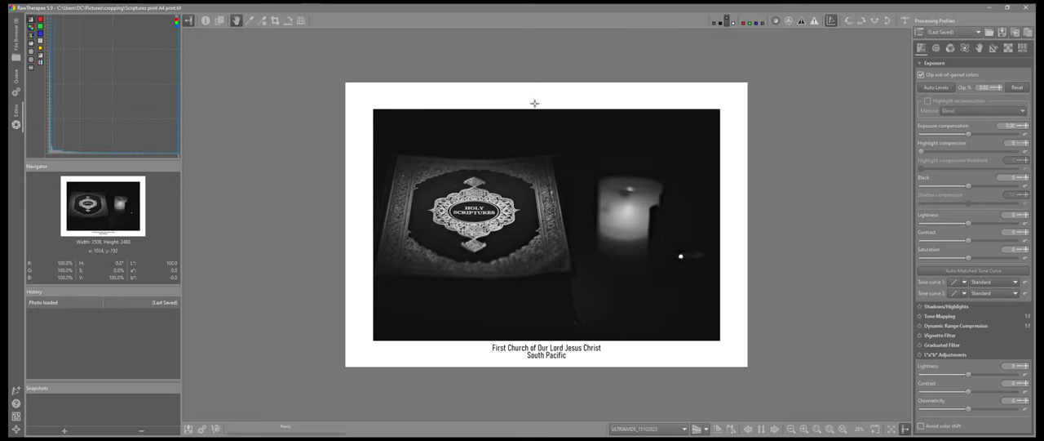
mouse_move(422, 120)
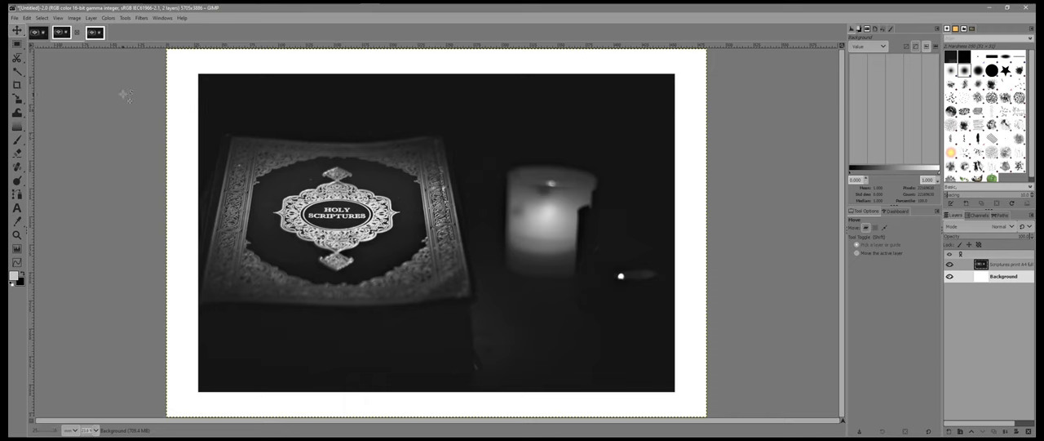
mouse_move(178, 69)
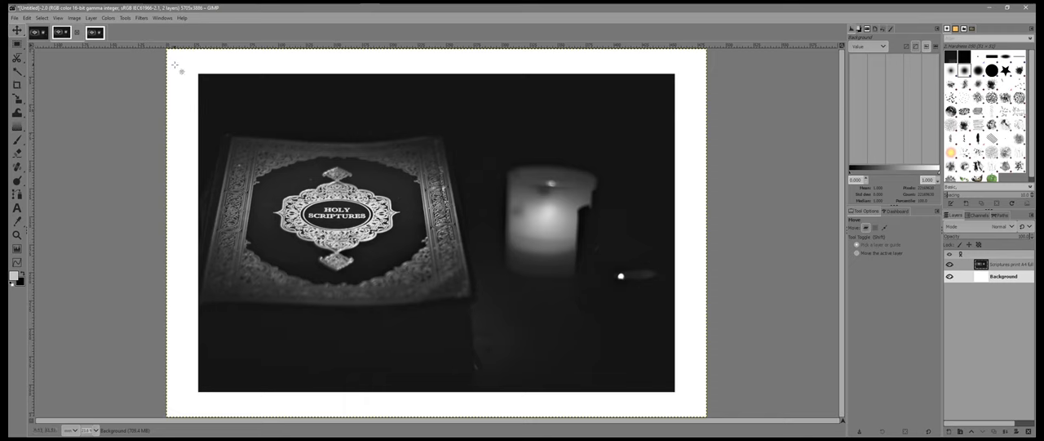
mouse_move(561, 129)
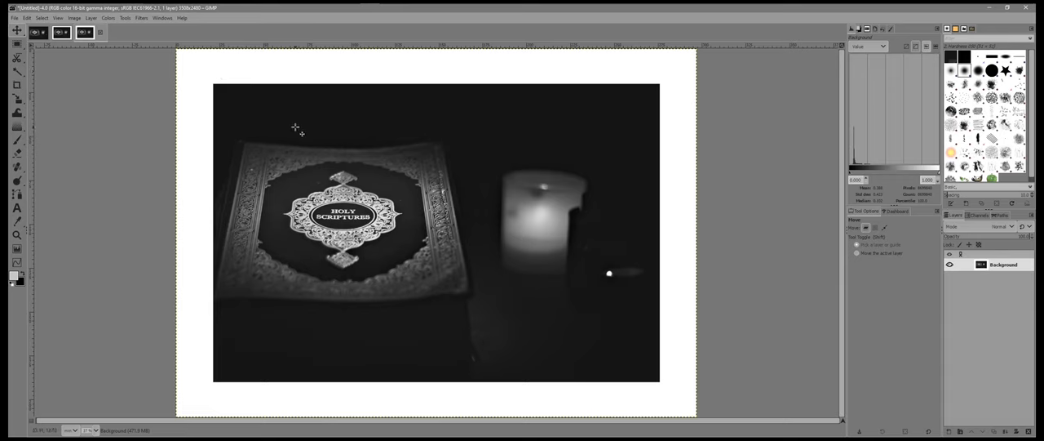
mouse_move(305, 72)
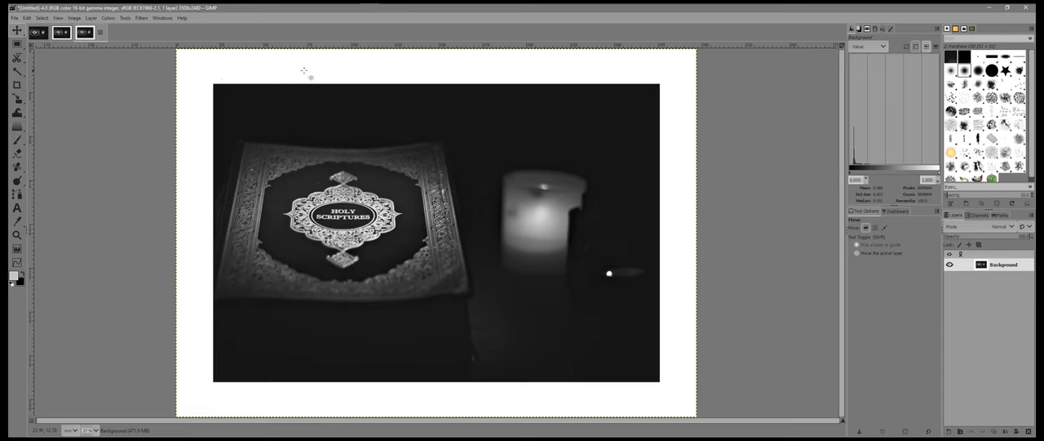
mouse_move(367, 342)
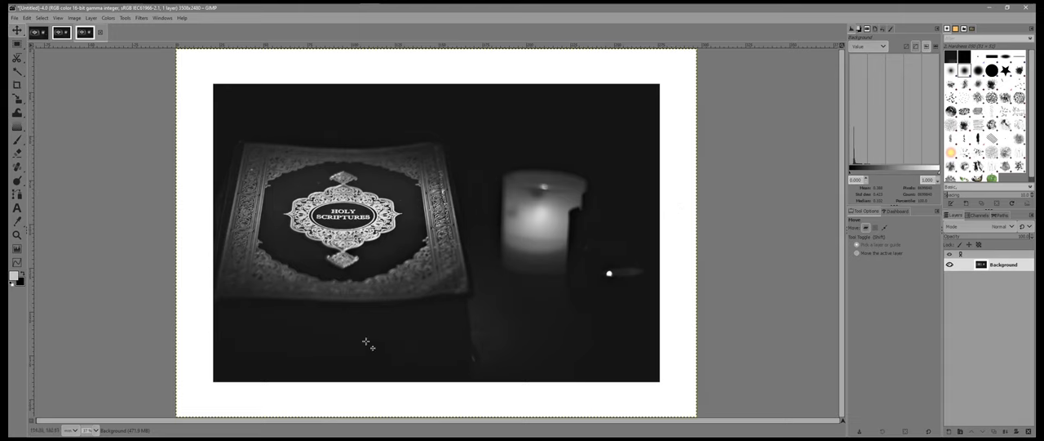
mouse_move(688, 399)
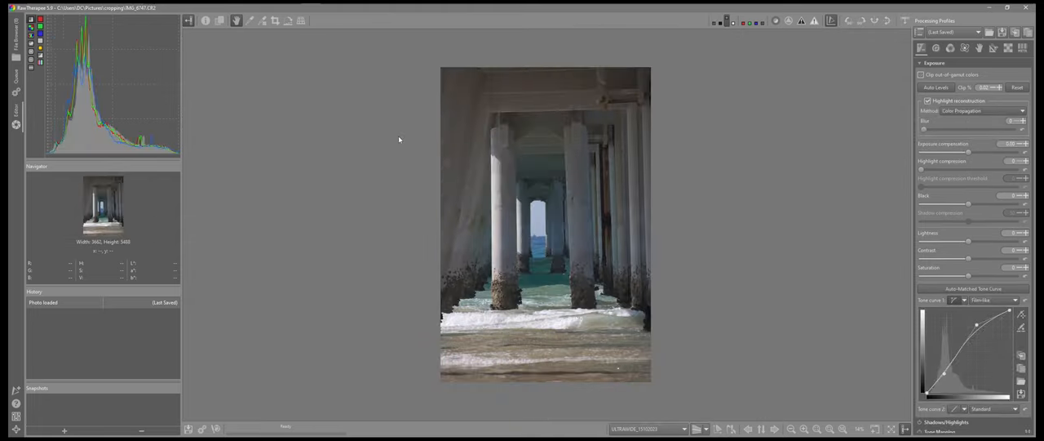
mouse_move(499, 104)
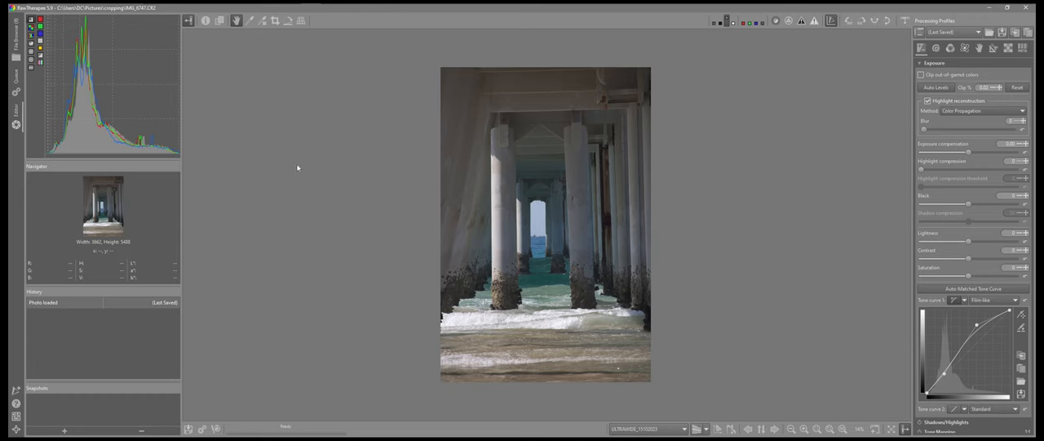
mouse_move(288, 20)
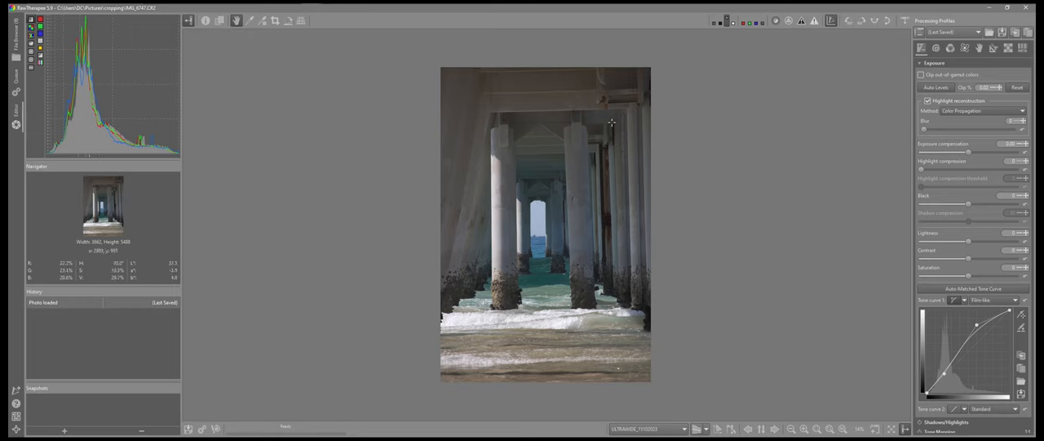
mouse_move(313, 140)
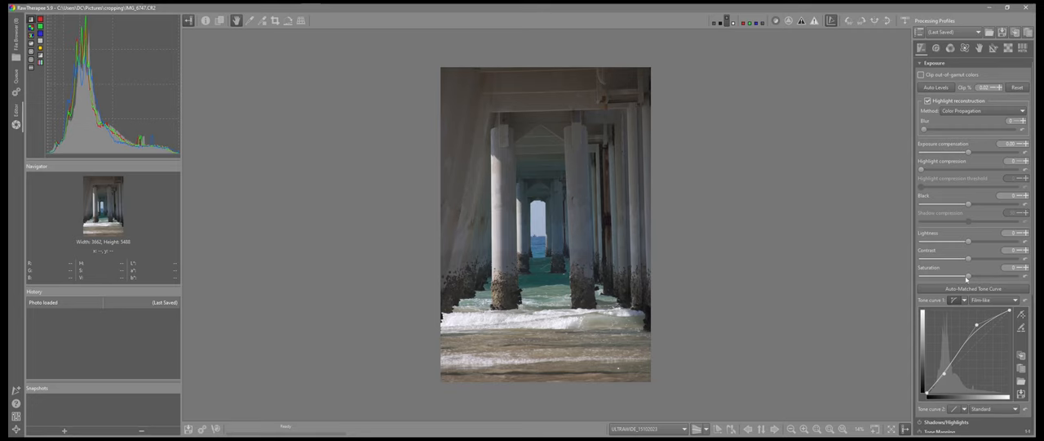
- Apply Auto-Matched Tone Curve to the pier photo IMG_6747.CR2
click(973, 288)
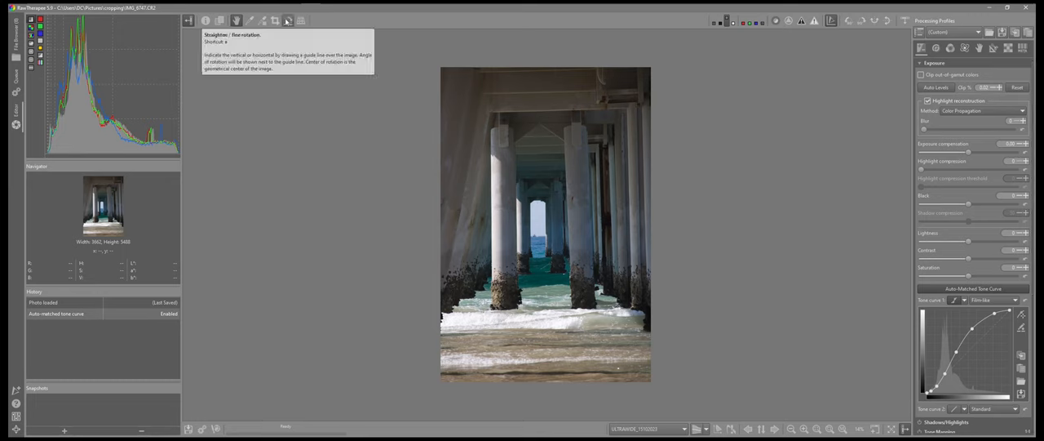
- Level the pier photo along the overhead beam, rotating it -1.56 degrees
click(301, 20)
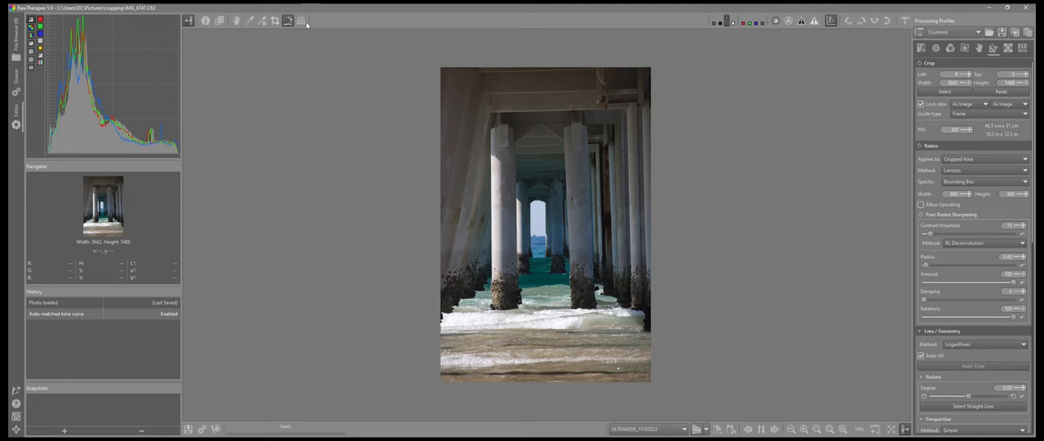
click(842, 428)
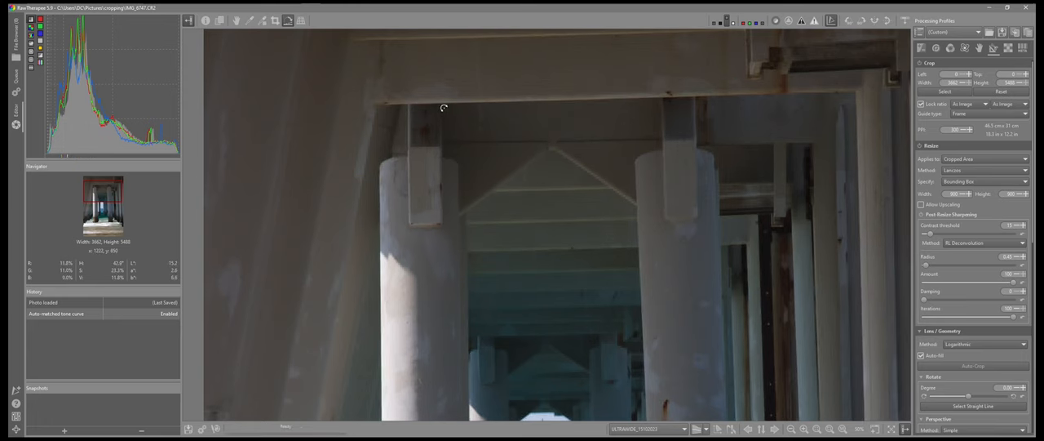
mouse_move(463, 102)
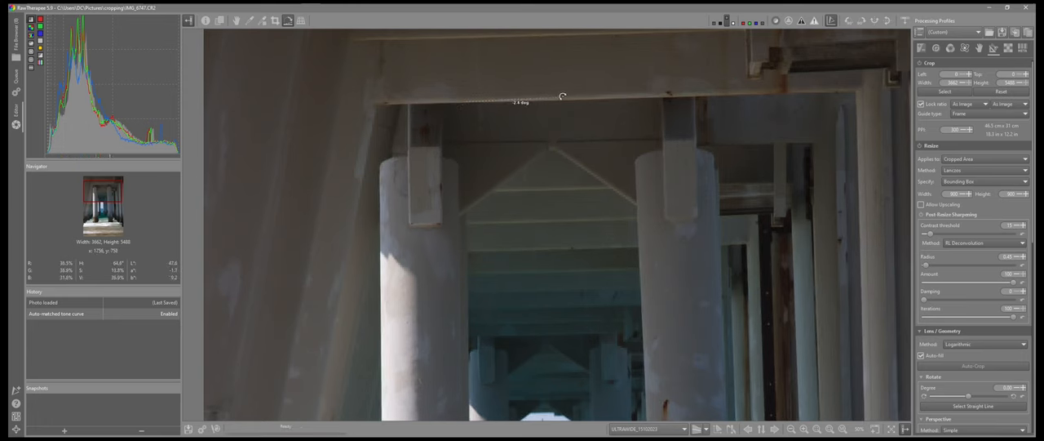
drag(563, 96, 596, 96)
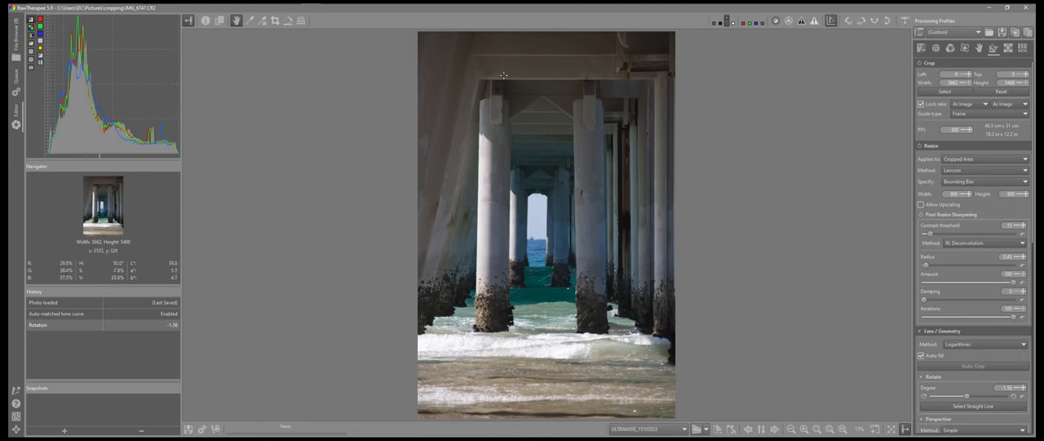
mouse_move(417, 86)
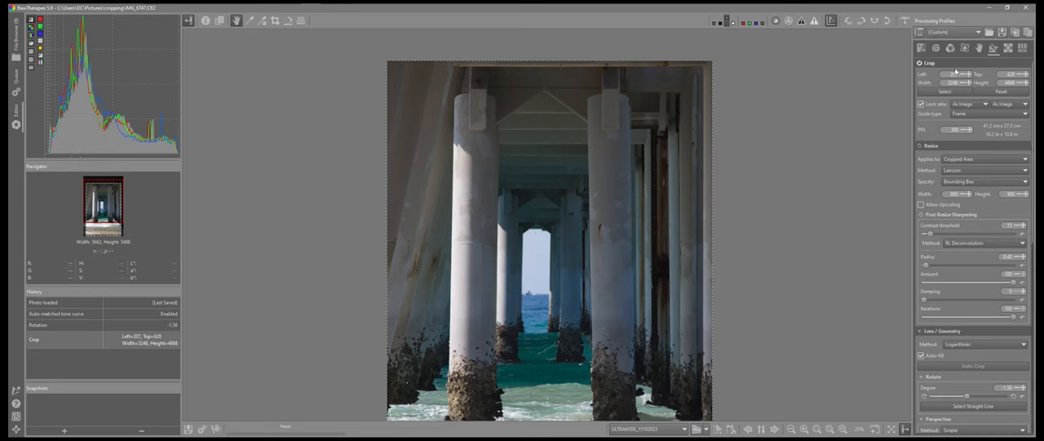
- Crop the pier photo to Left 207, Top 625, Width 3240, Height 4888
scroll(down, 3)
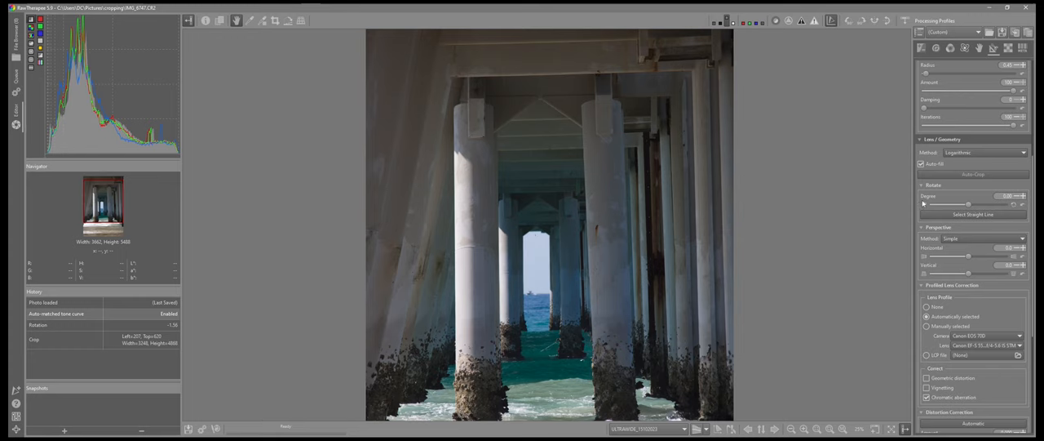
mouse_move(878, 199)
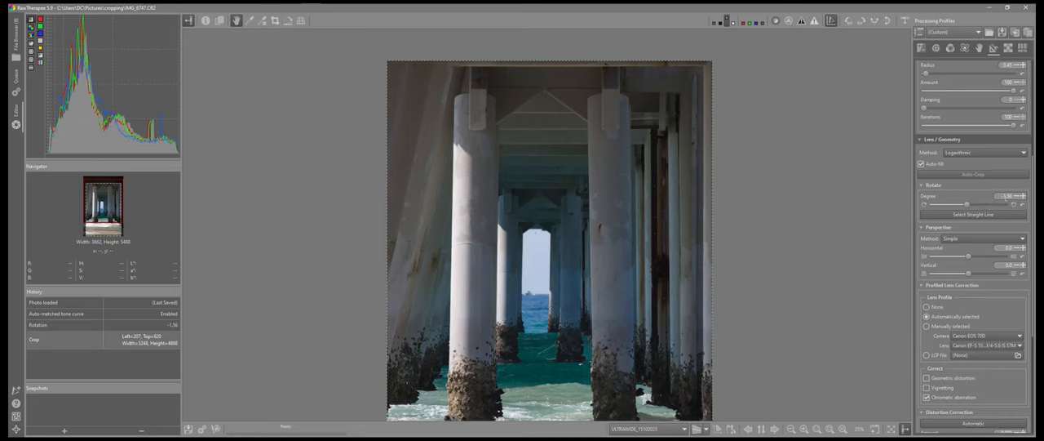
mouse_move(523, 71)
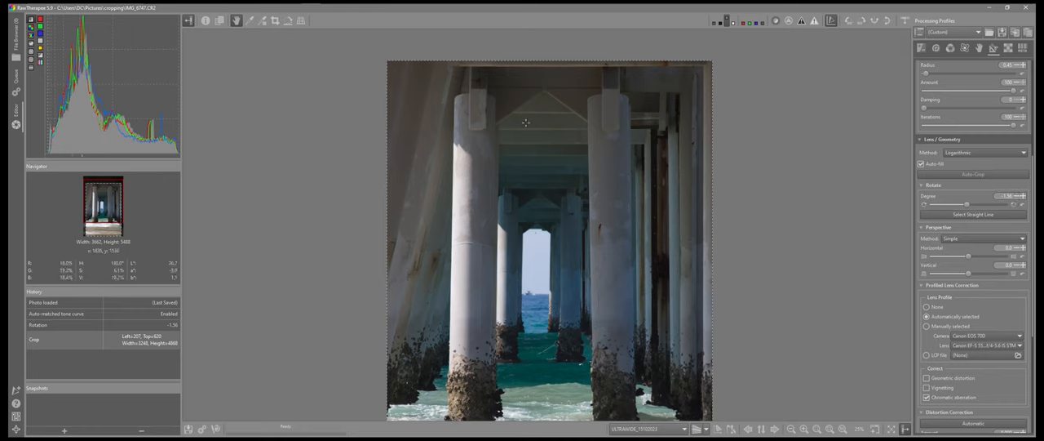
mouse_move(501, 66)
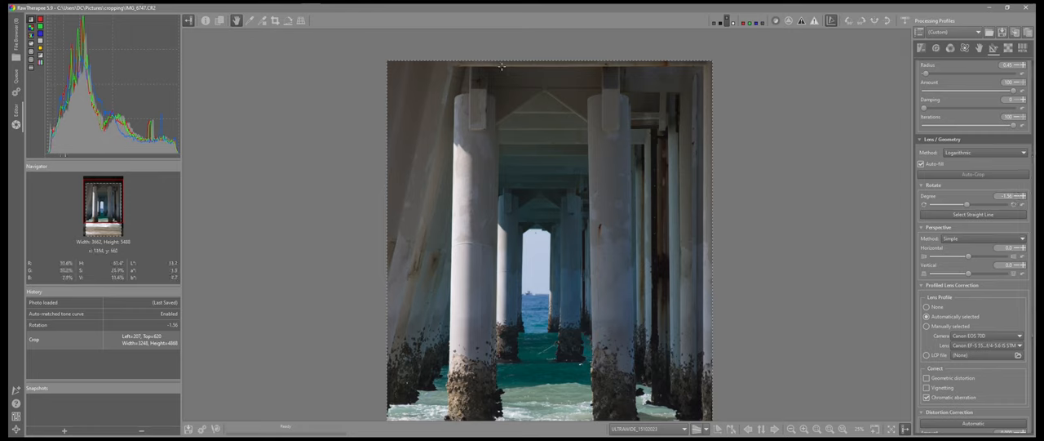
mouse_move(538, 62)
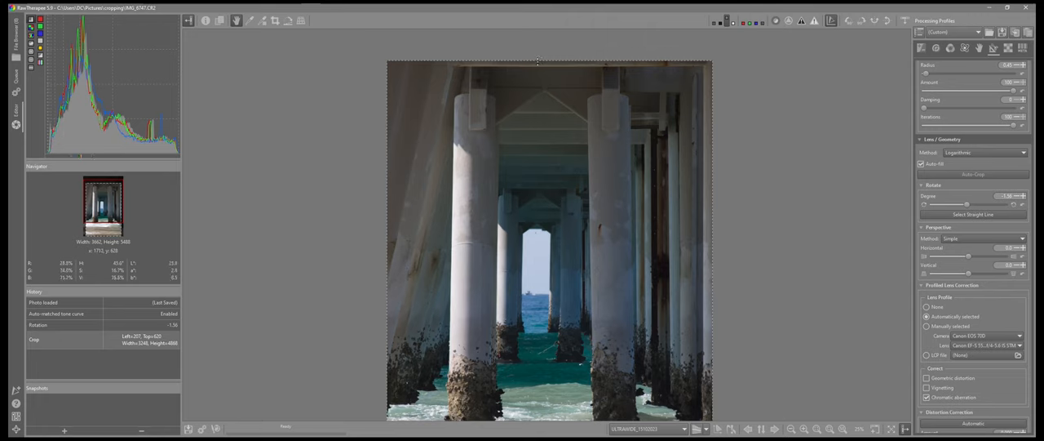
mouse_move(248, 285)
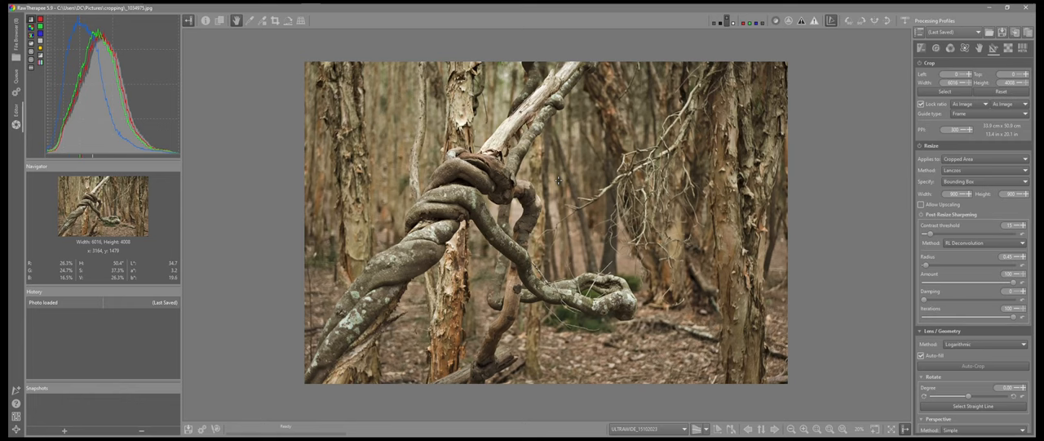
mouse_move(814, 144)
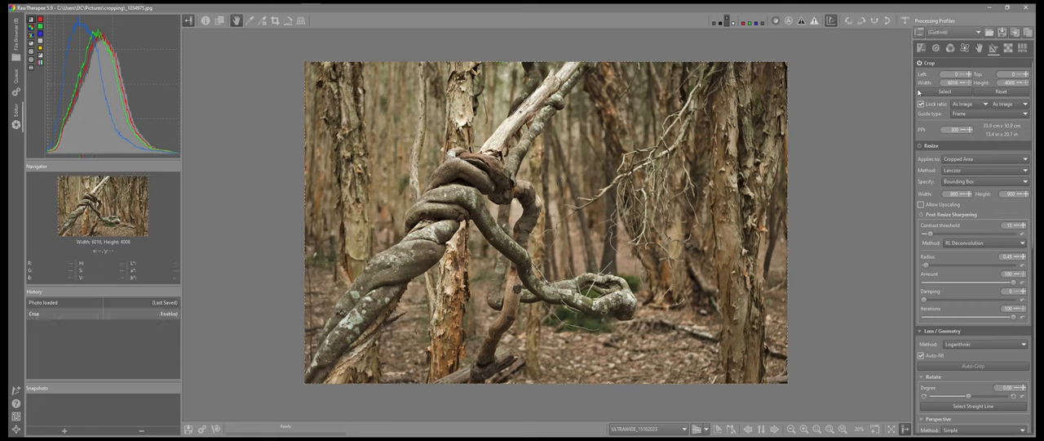
mouse_move(933, 136)
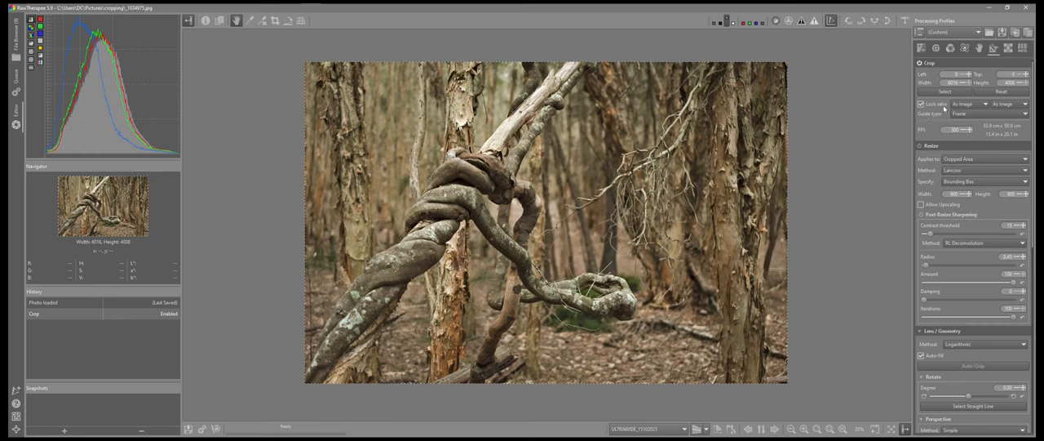
- Lock the forest photo's crop ratio to 16:9 for a 6016×3384 frame
click(987, 104)
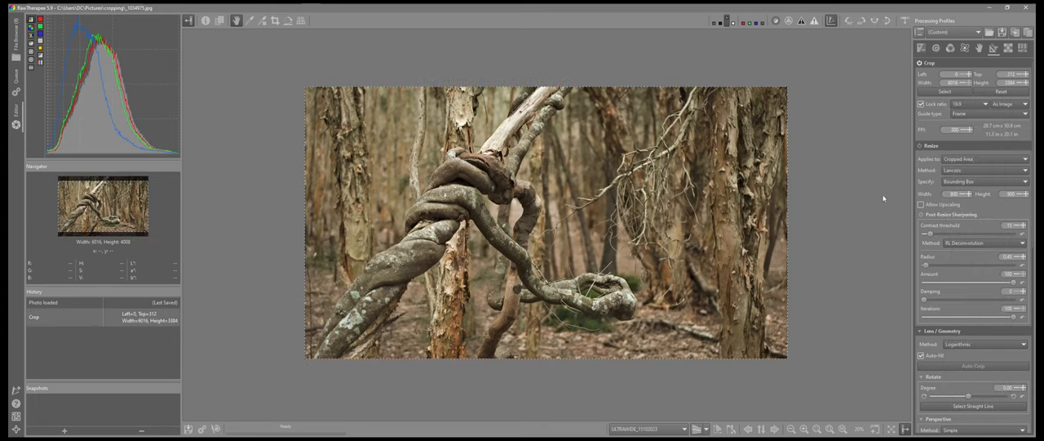
mouse_move(818, 210)
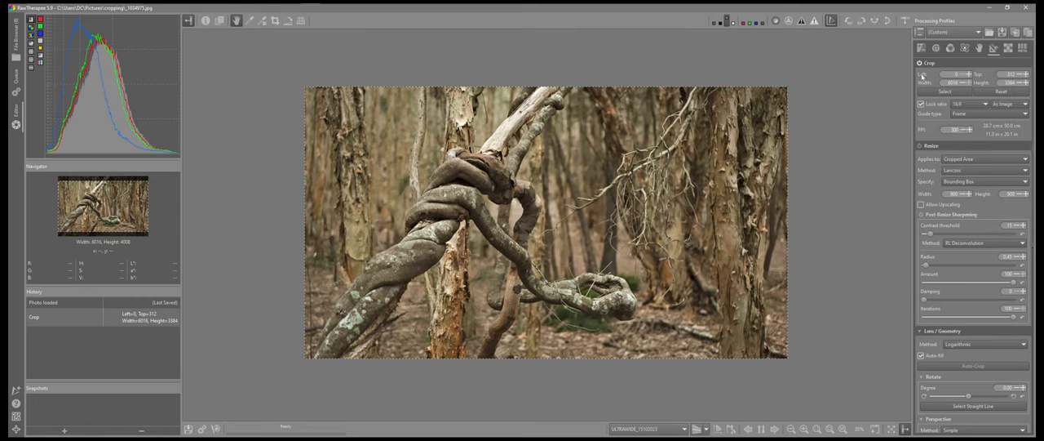
mouse_move(975, 177)
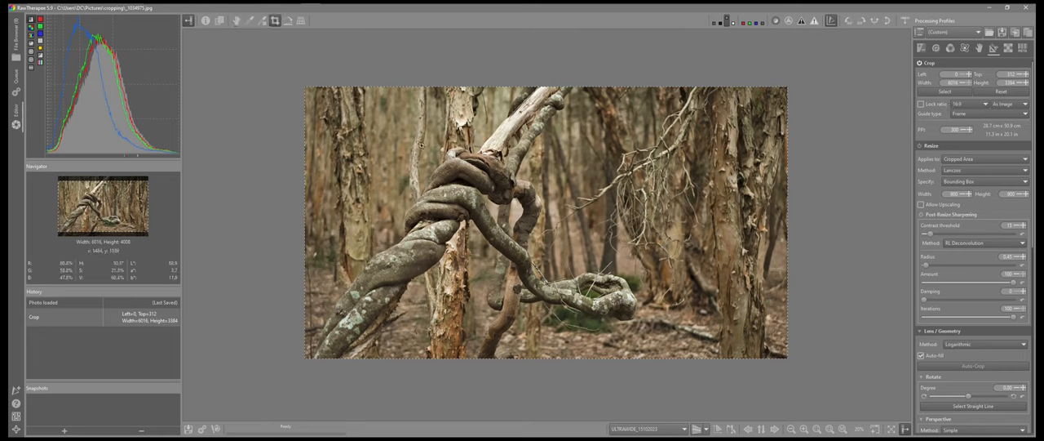
mouse_move(444, 151)
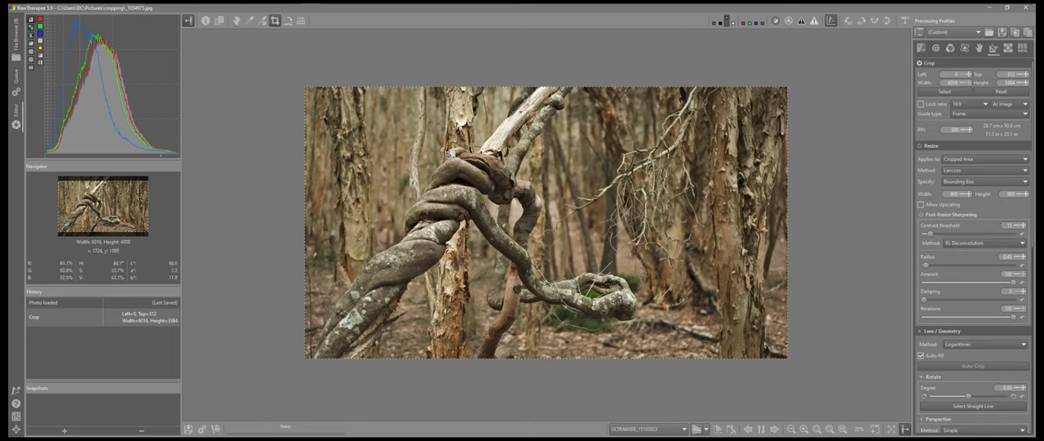
mouse_move(276, 21)
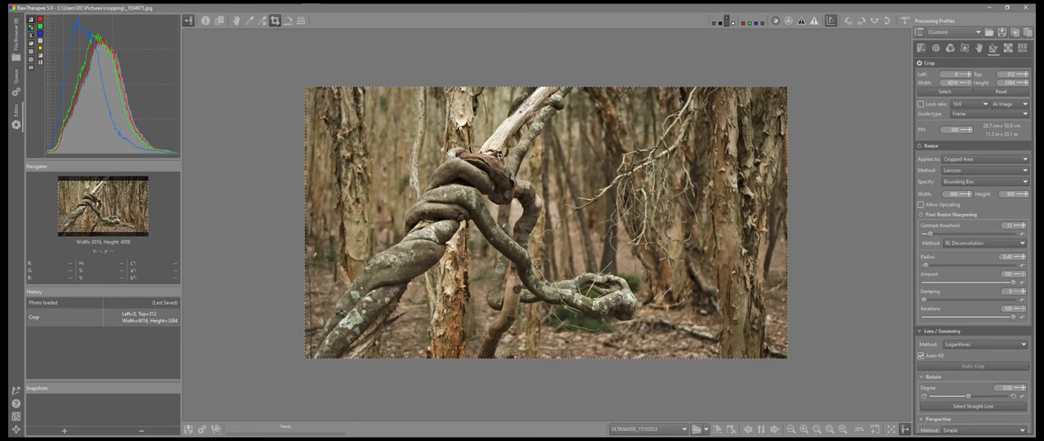
mouse_move(406, 135)
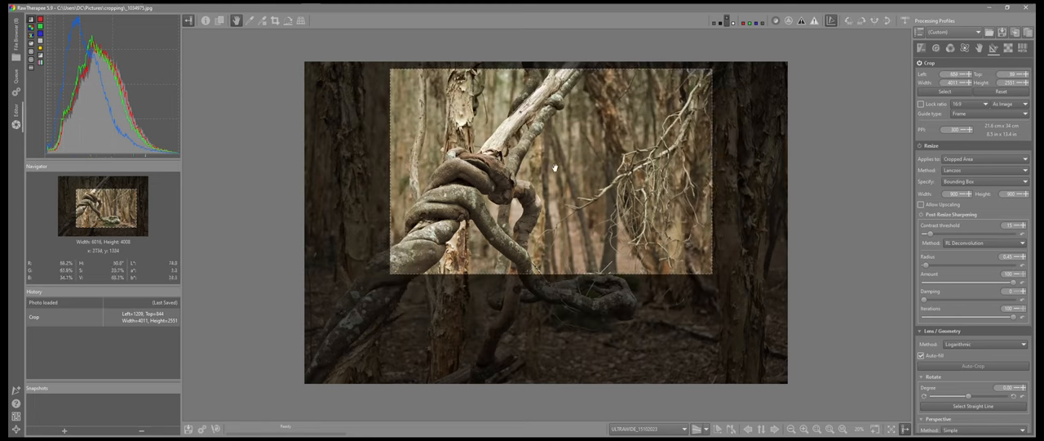
- Drag a free crop around the vines, then clear it back to 6016×4008
drag(550, 171, 550, 245)
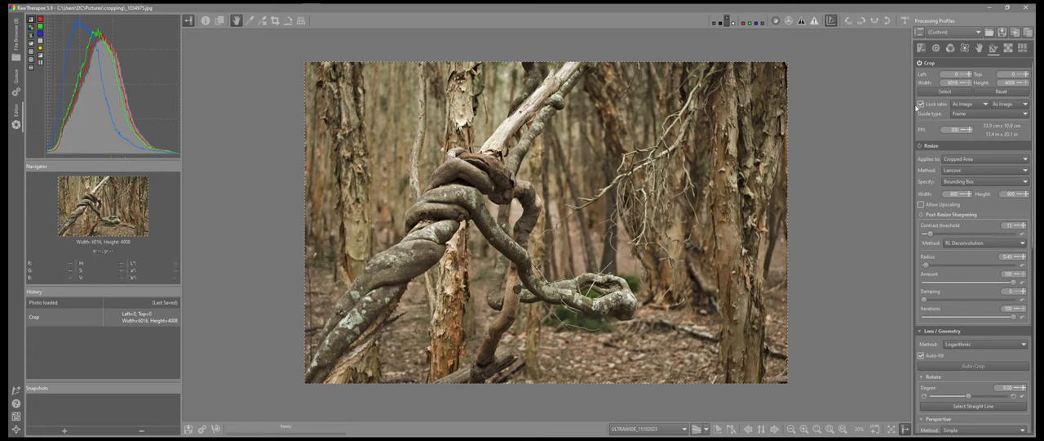
- Pick the 6:17 panoramic crop ratio, then choose another ratio from the list
click(1007, 104)
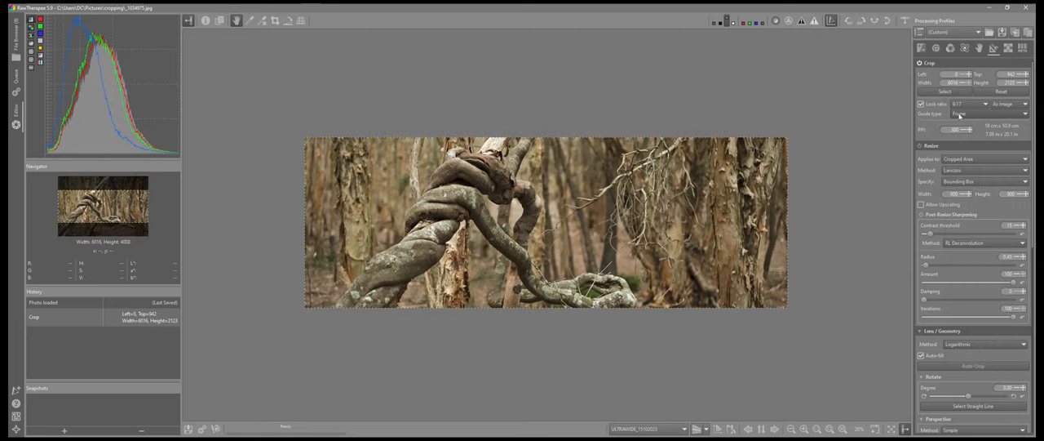
click(967, 104)
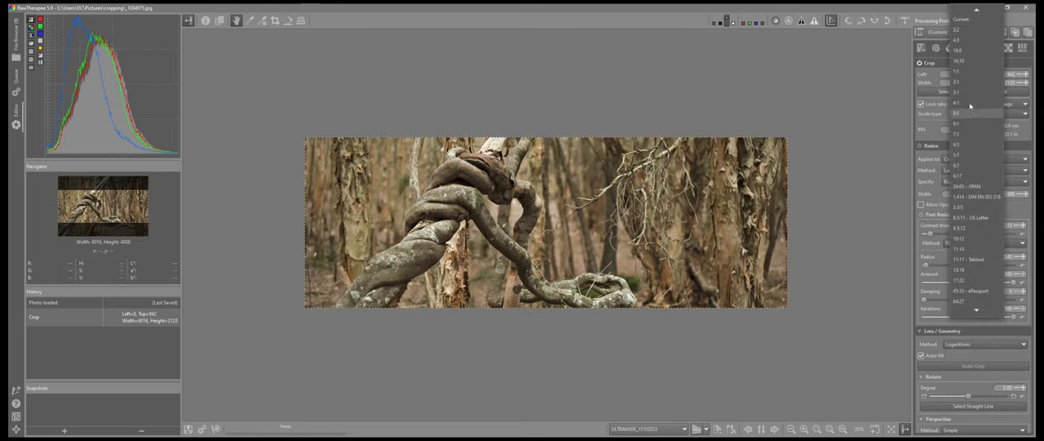
click(958, 61)
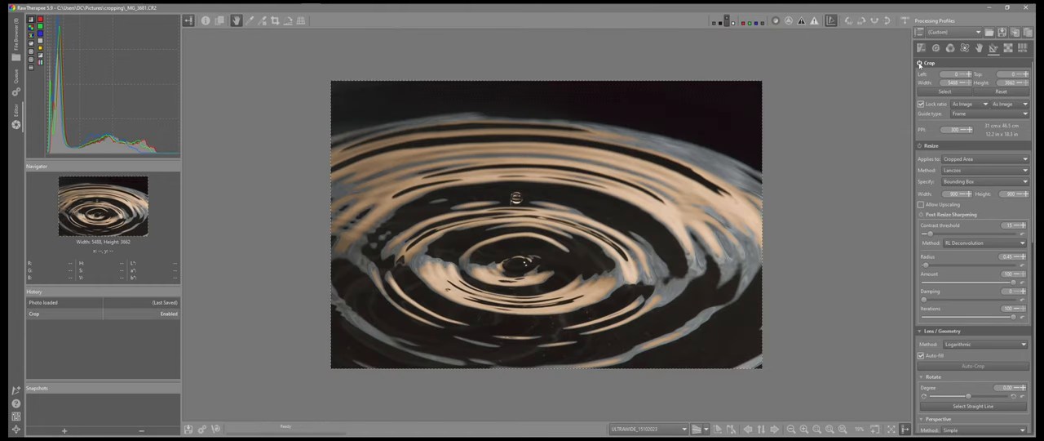
mouse_move(495, 198)
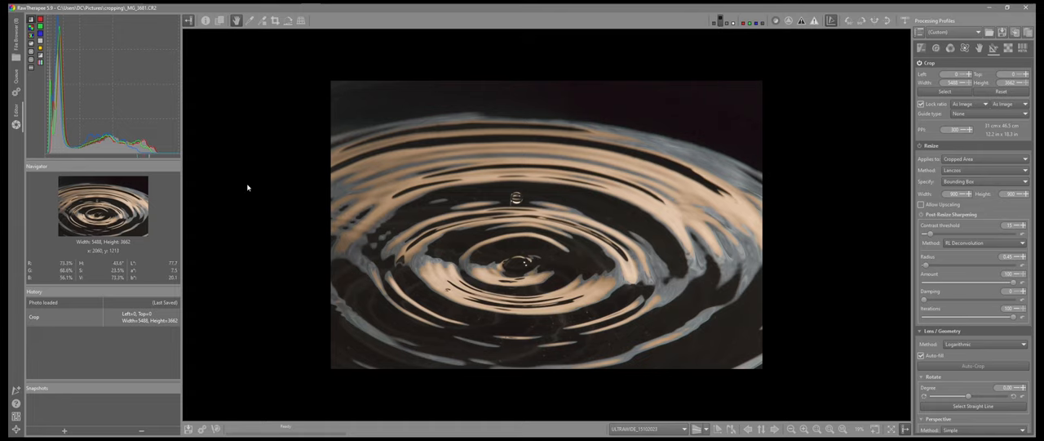
mouse_move(725, 21)
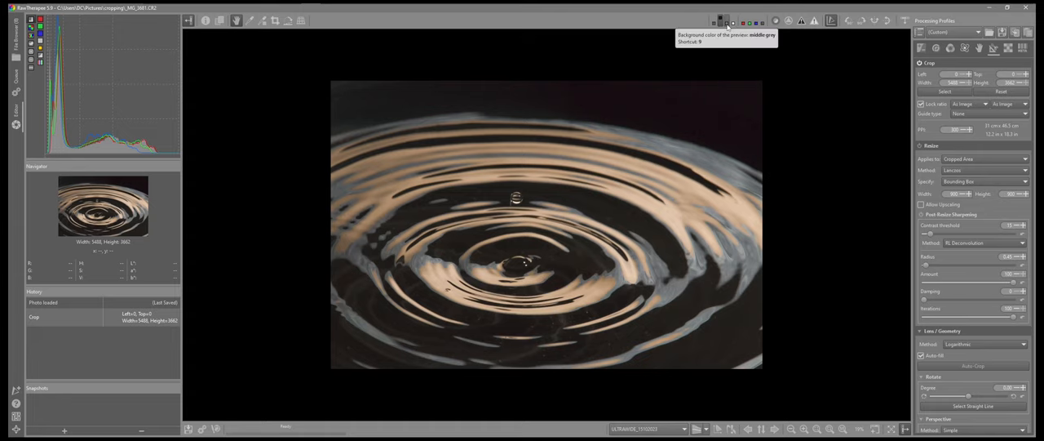
- Switch the preview background behind the ripple photo to the white swatch
click(732, 21)
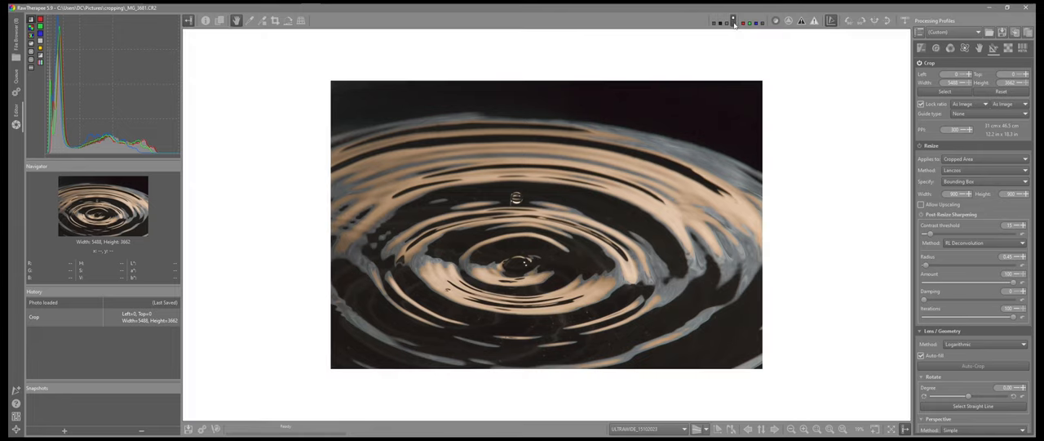
mouse_move(716, 21)
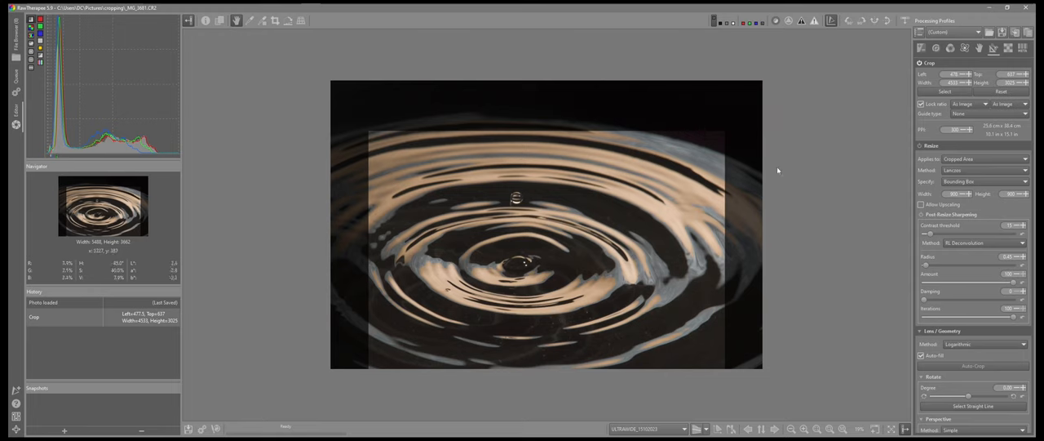
mouse_move(545, 222)
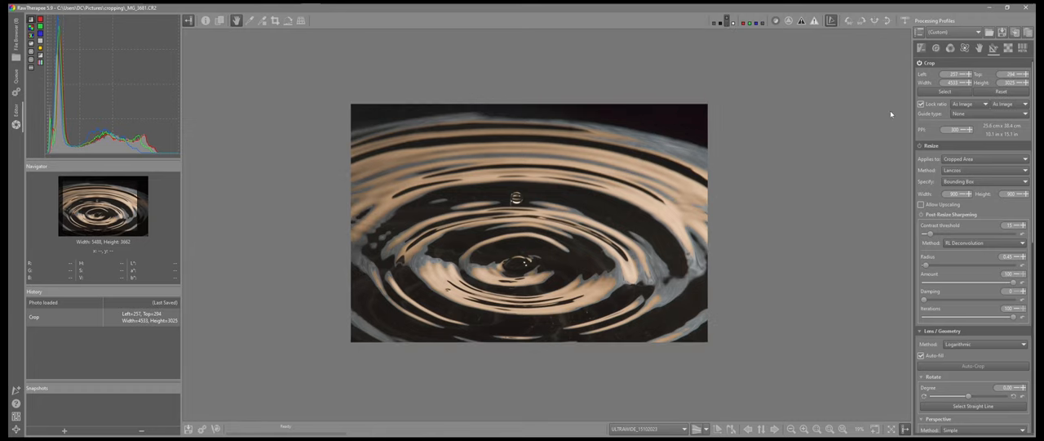
- Tighten the droplet photo's crop around the ripples on a grey preview background
click(987, 114)
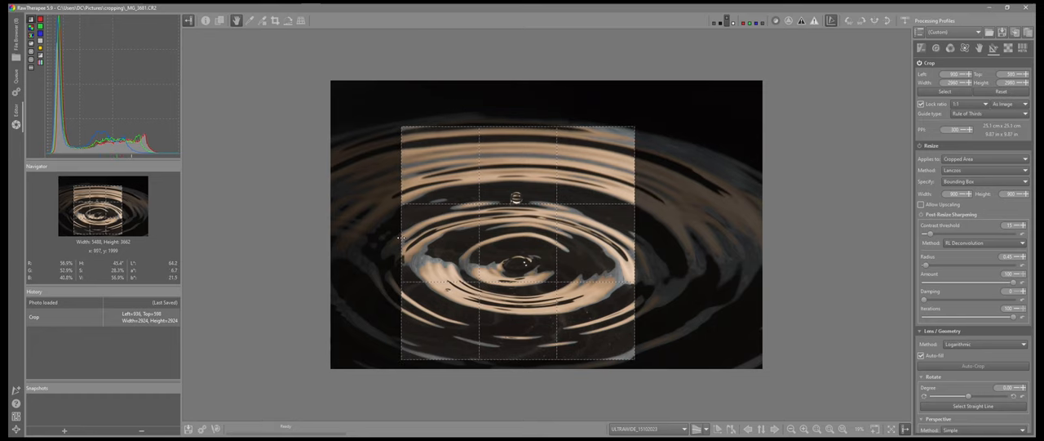
- Reset the square 1:1 crop, restoring the full 5488×3662 ripple photo
click(987, 113)
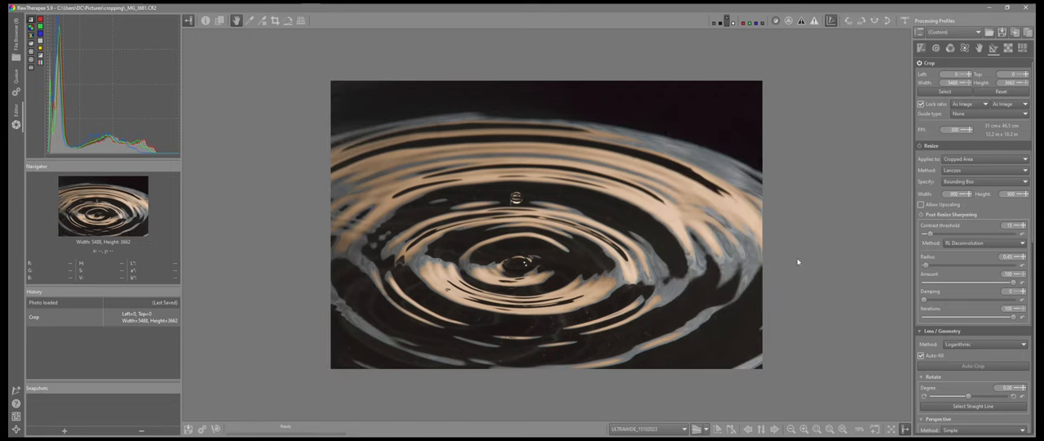
mouse_move(571, 300)
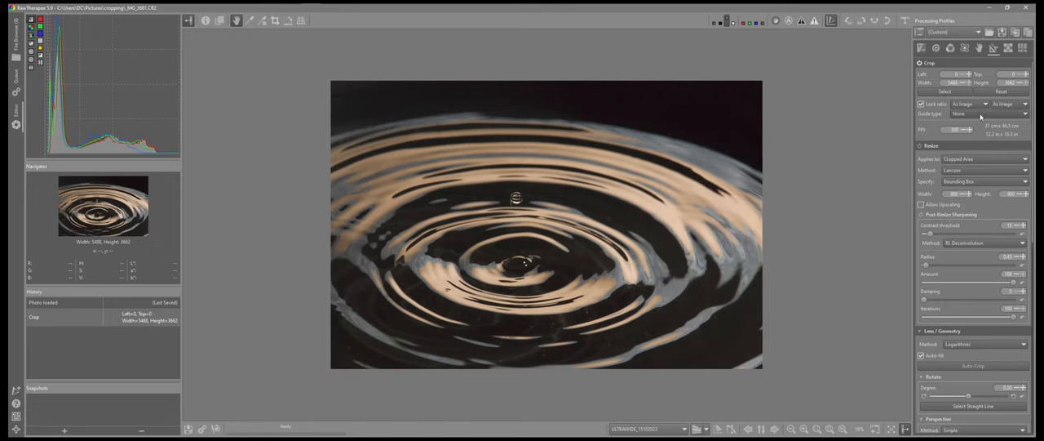
- Show rule-of-thirds guides and tighten the droplet crop to 4536×3027 around the ripples
click(979, 114)
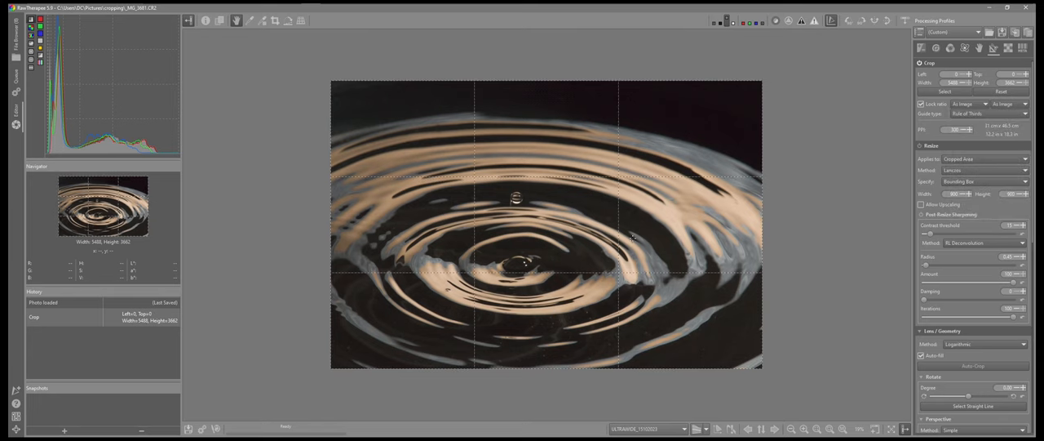
mouse_move(527, 188)
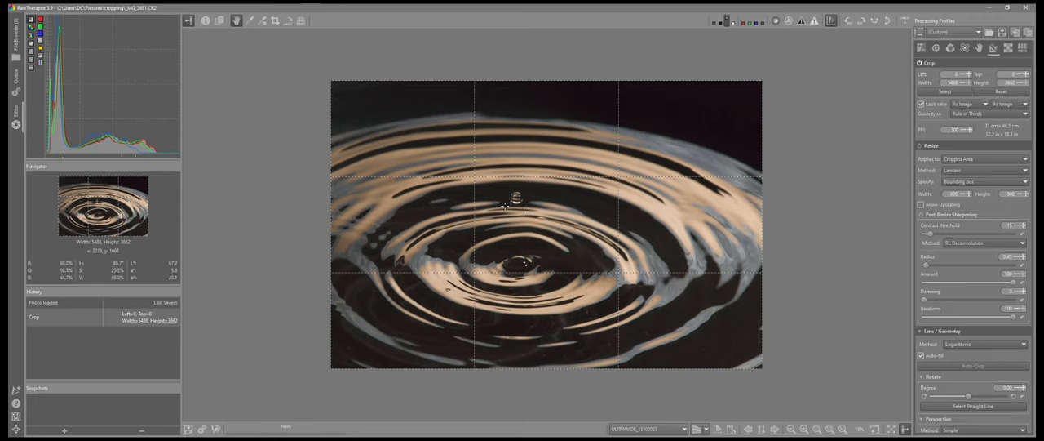
mouse_move(552, 172)
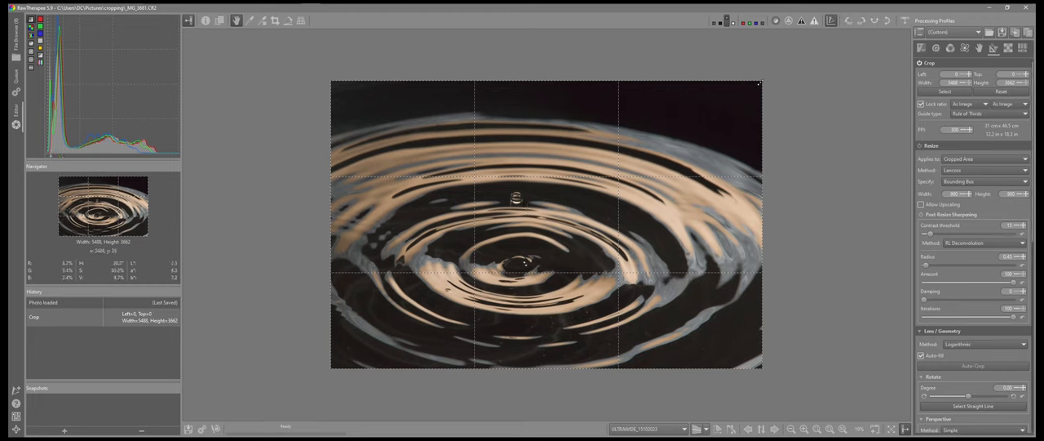
drag(759, 84, 708, 120)
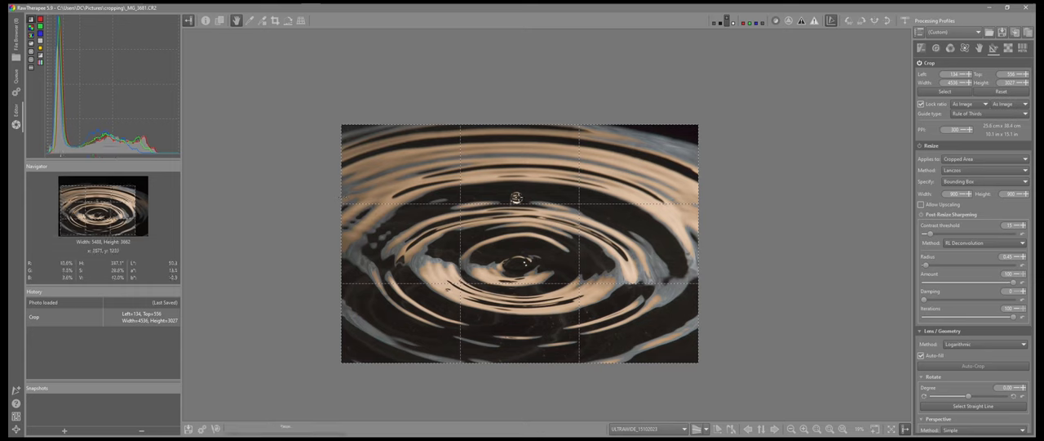
mouse_move(505, 213)
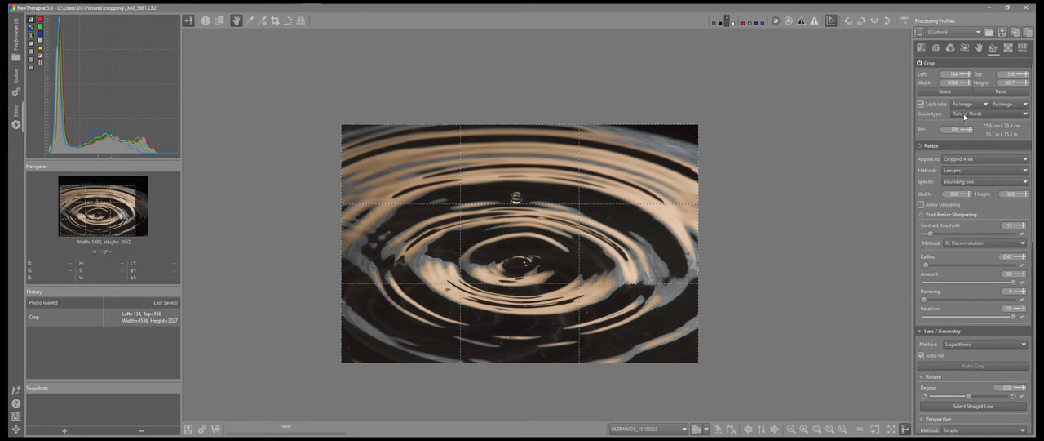
- Switch the crop guide type to Rule of Diagonals
click(984, 113)
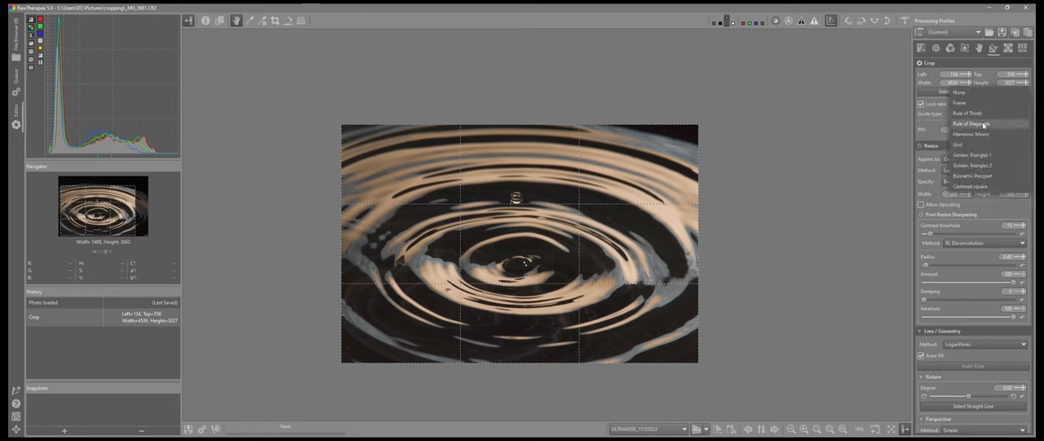
click(970, 124)
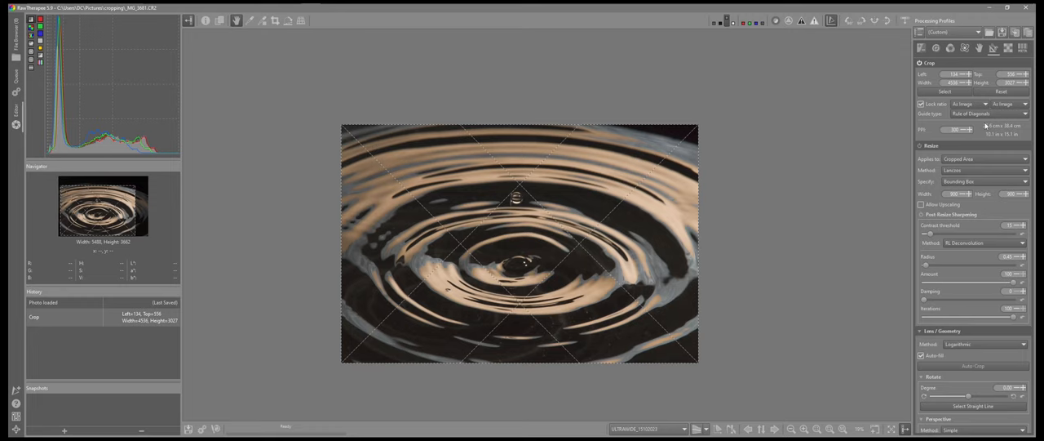
mouse_move(496, 201)
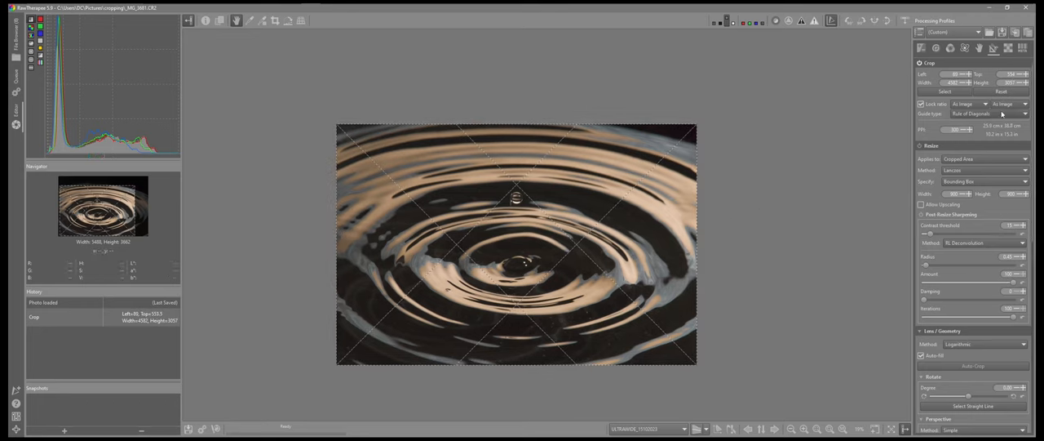
click(983, 113)
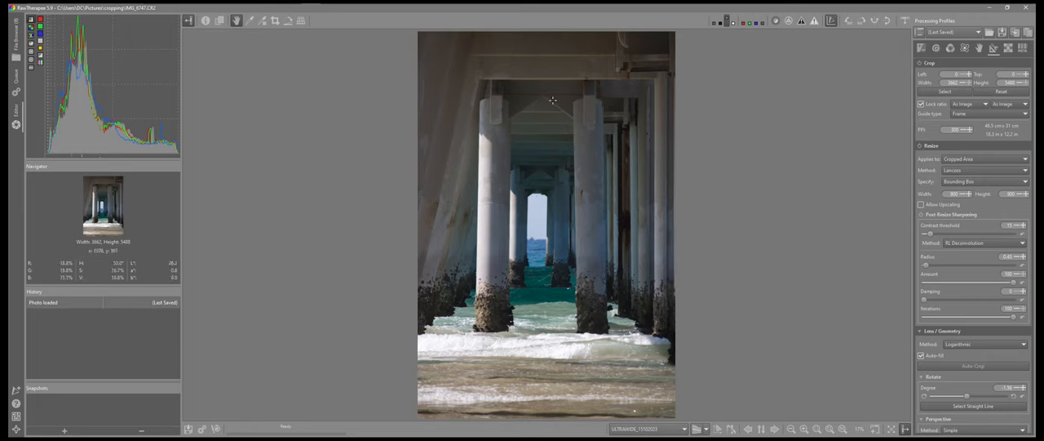
mouse_move(627, 75)
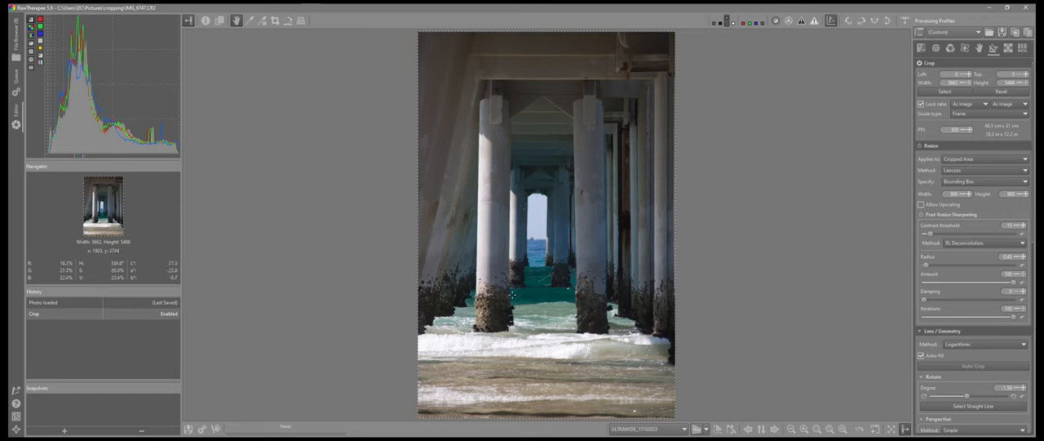
mouse_move(563, 174)
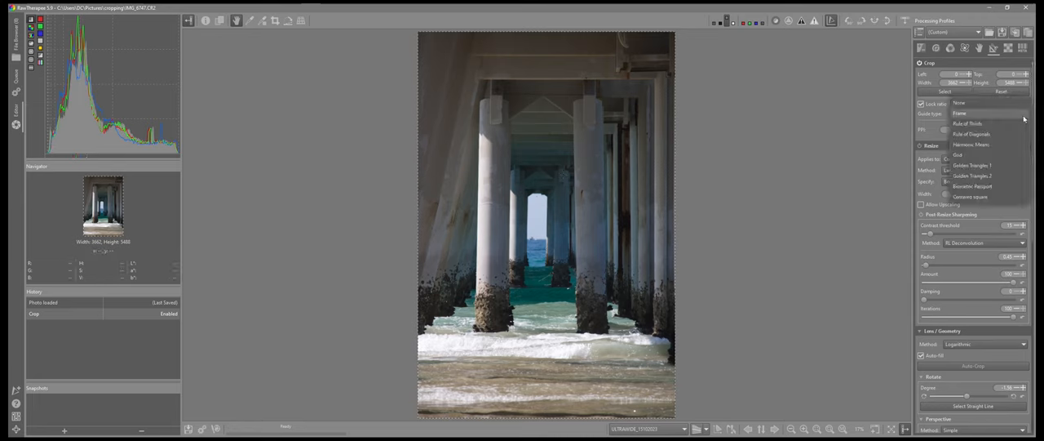
- Change the guide overlay, recrop the pier to 3388×5079, and set guides to None
click(971, 134)
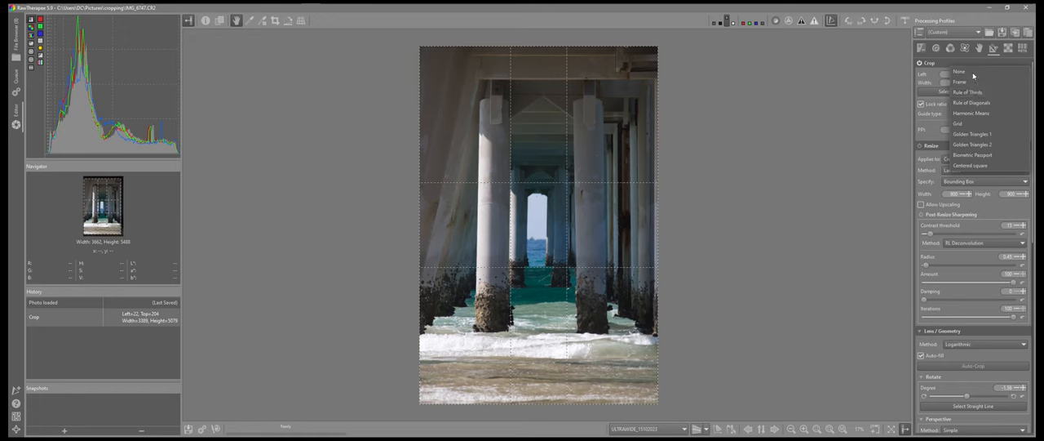
click(959, 71)
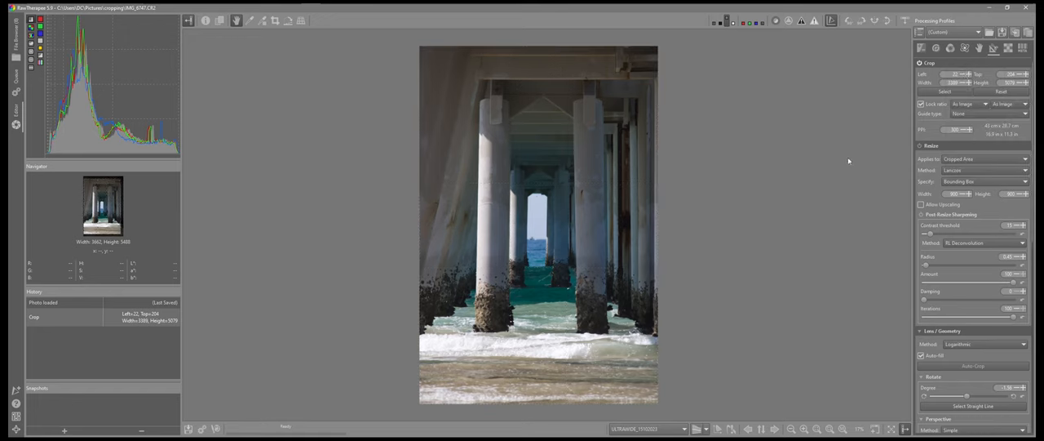
mouse_move(700, 206)
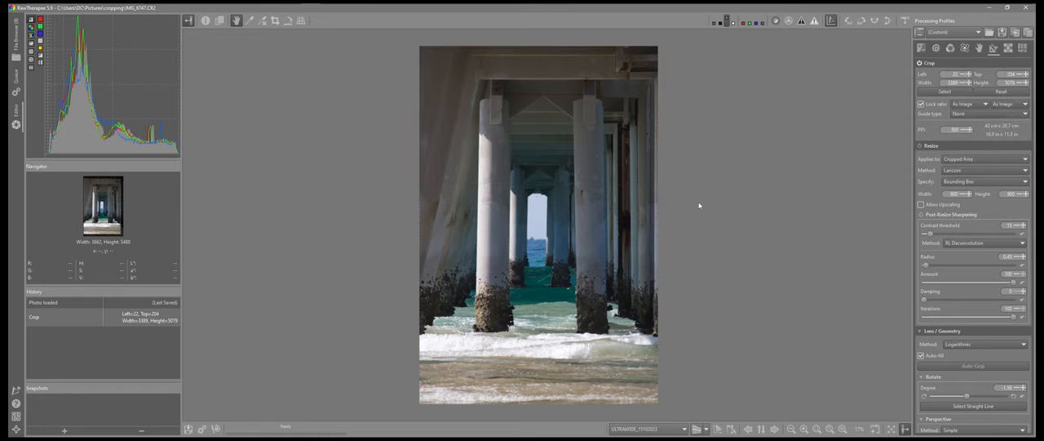